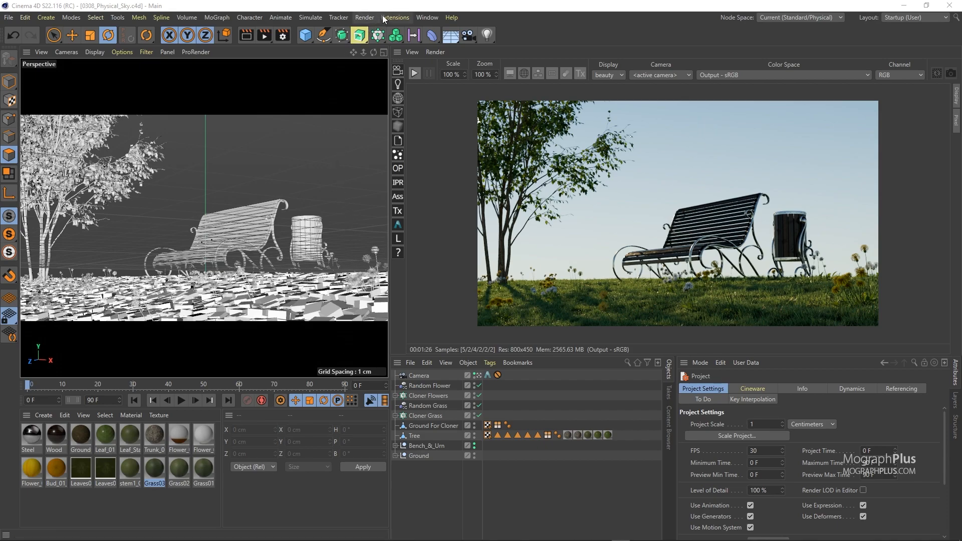
Step: Peek at the Arnold object creation commands without adding anything
click(395, 17)
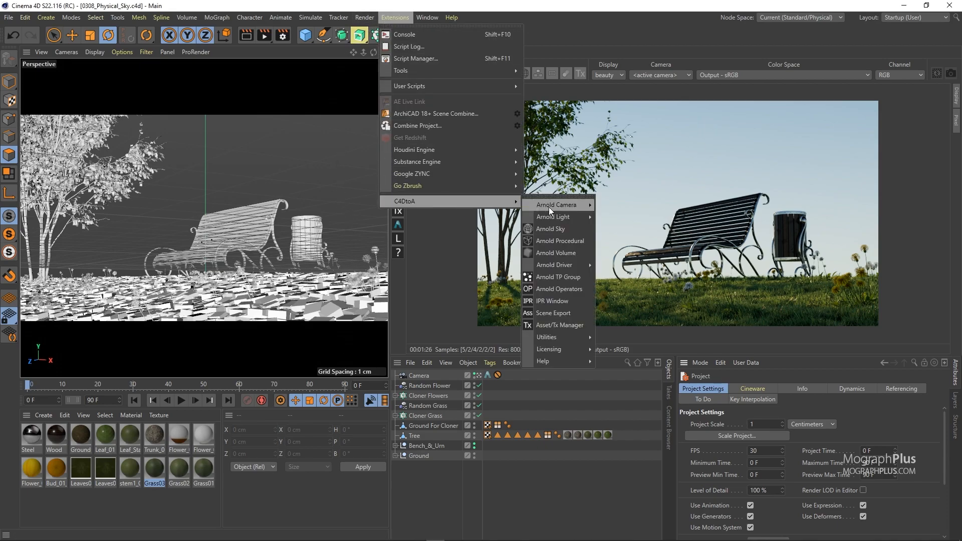
mouse_move(554, 229)
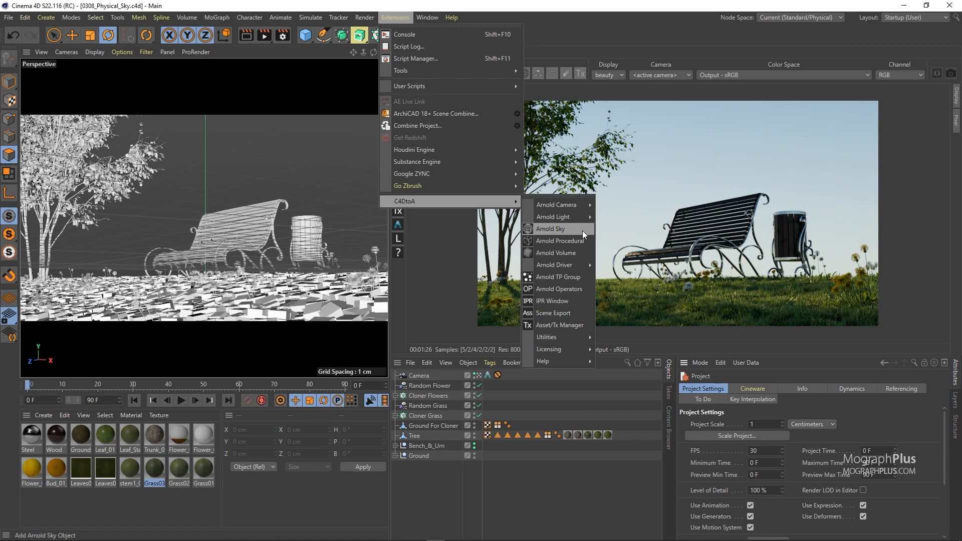
click(551, 229)
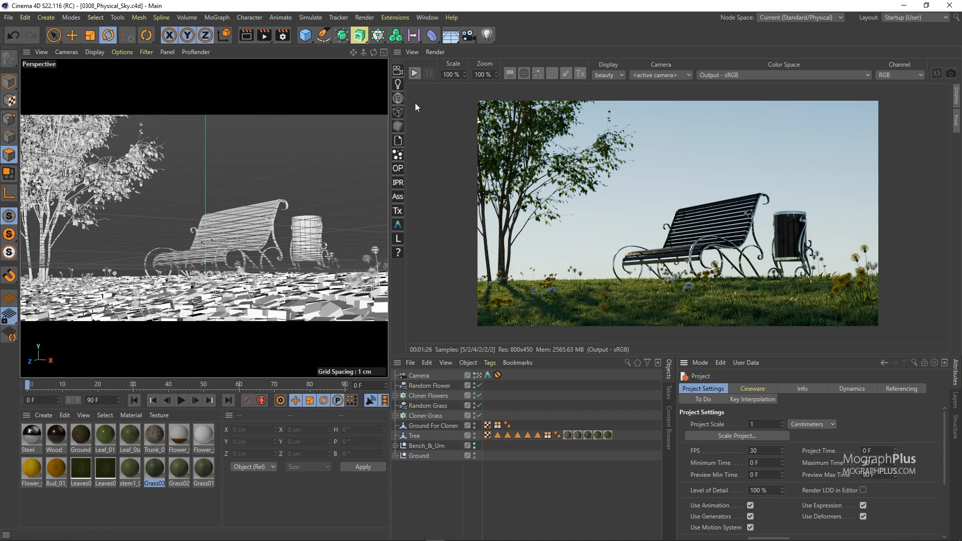
mouse_move(397, 99)
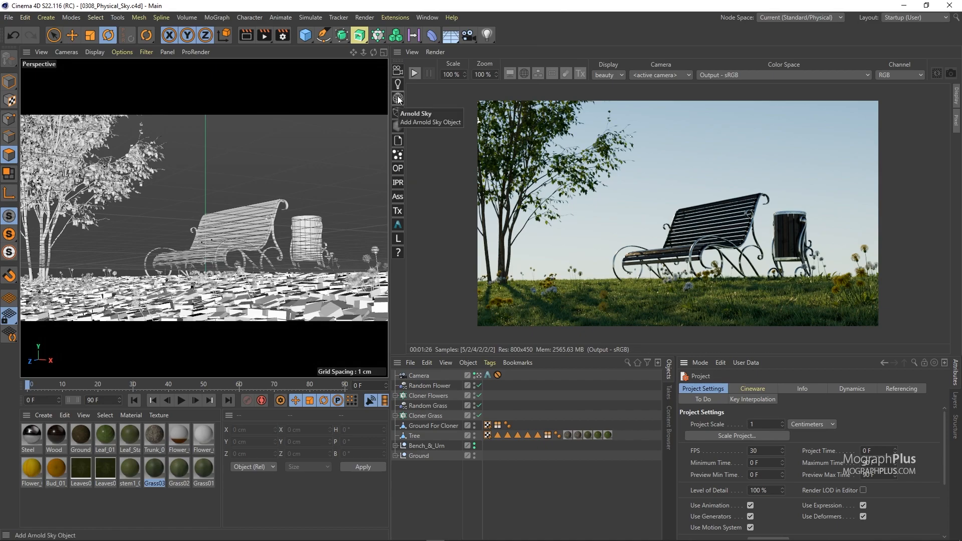
mouse_move(400, 103)
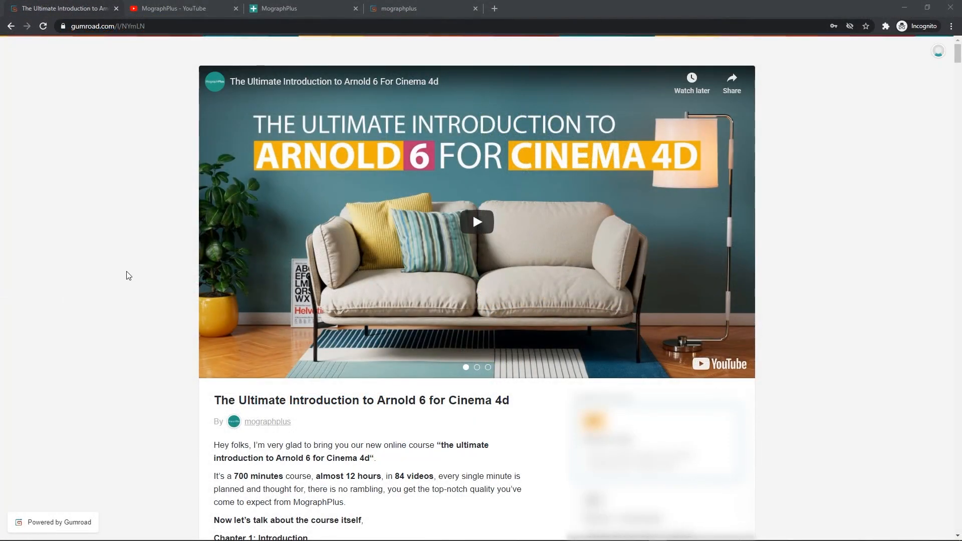
mouse_move(86, 294)
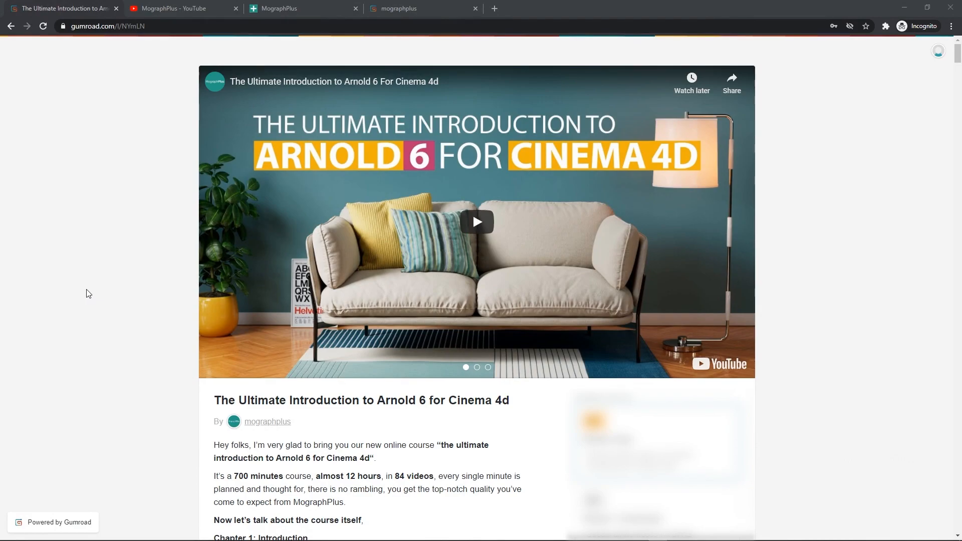
Step: Scroll the Gumroad course page down through its chapters and example renders, then return to Cinema 4D
scroll(down, 3)
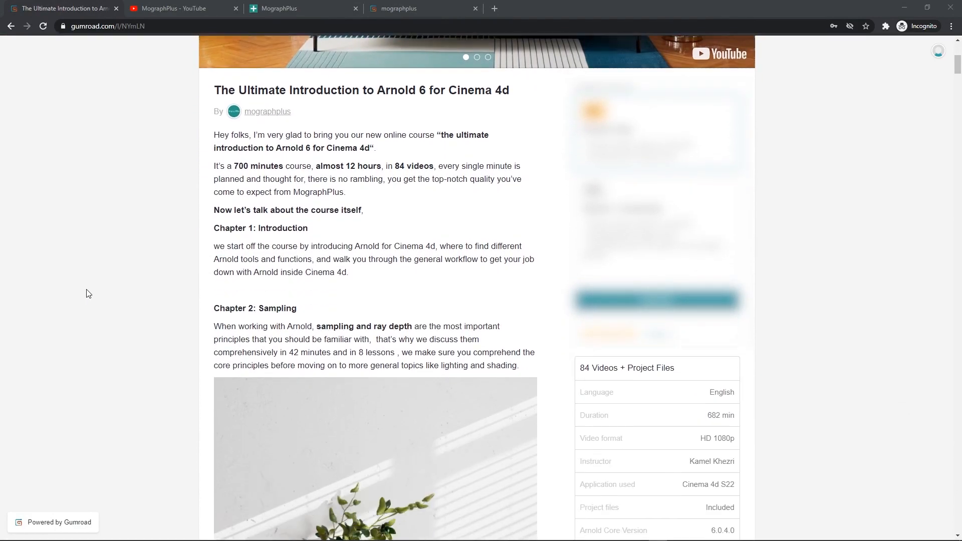
scroll(down, 3)
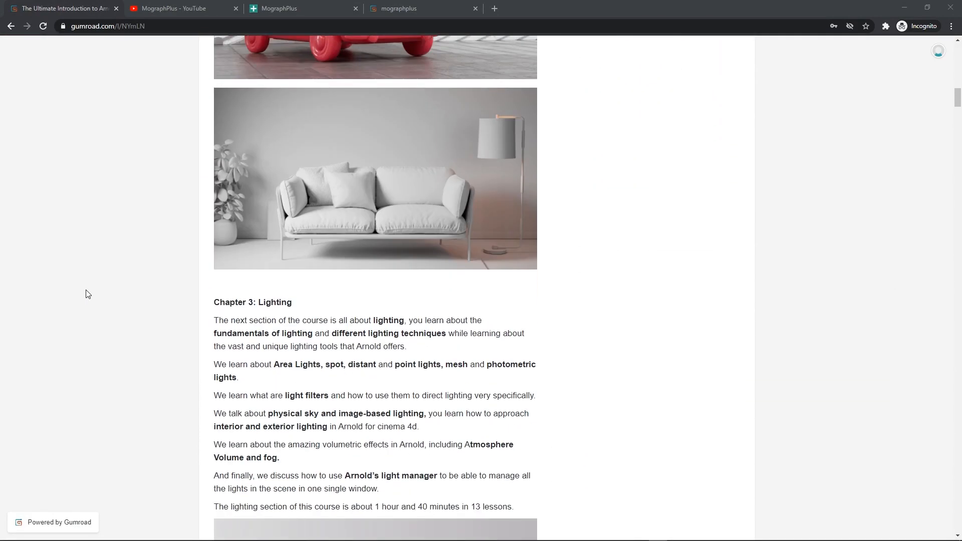
scroll(down, 3)
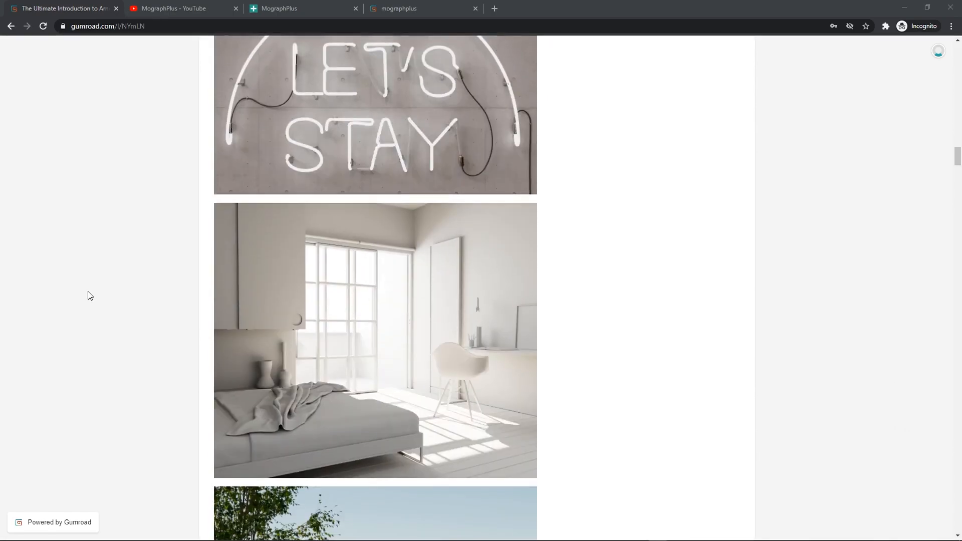
scroll(down, 3)
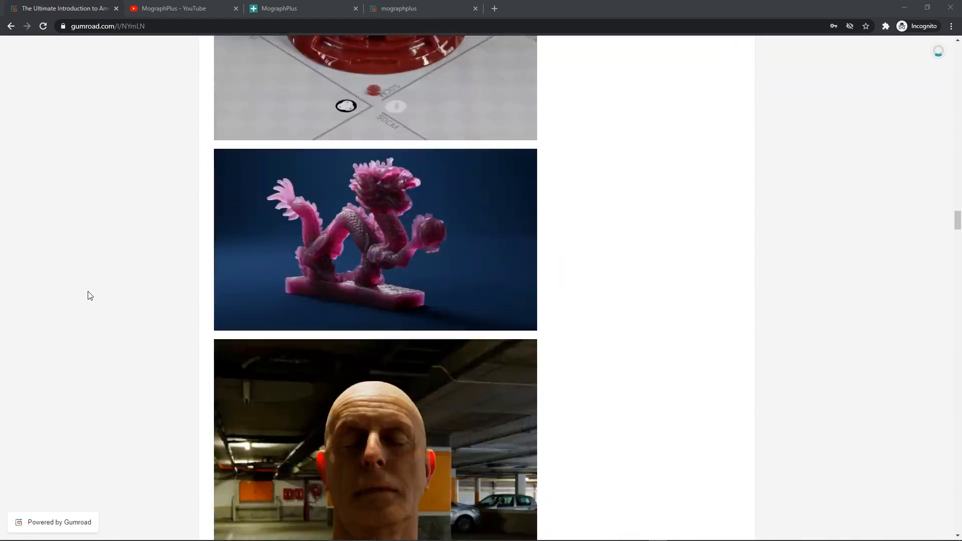
scroll(down, 3)
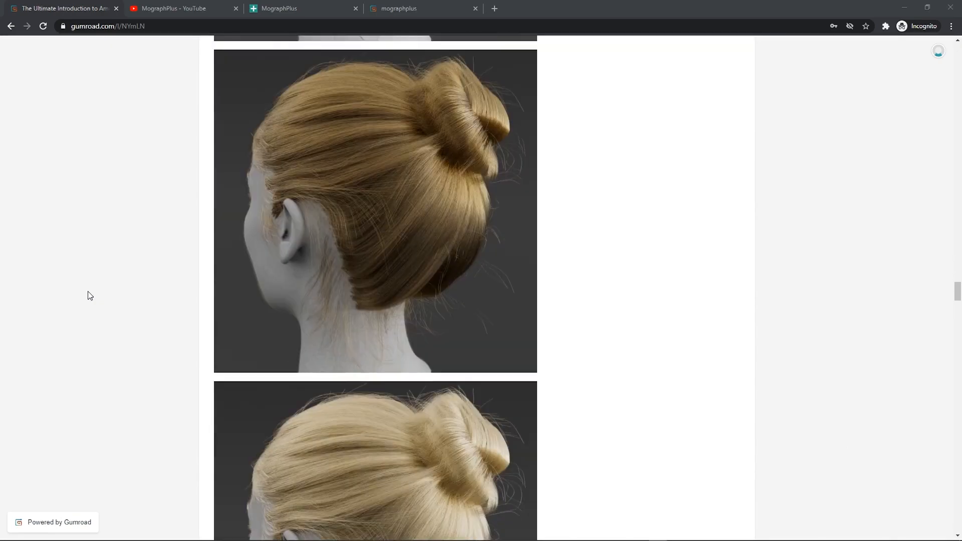
click(179, 8)
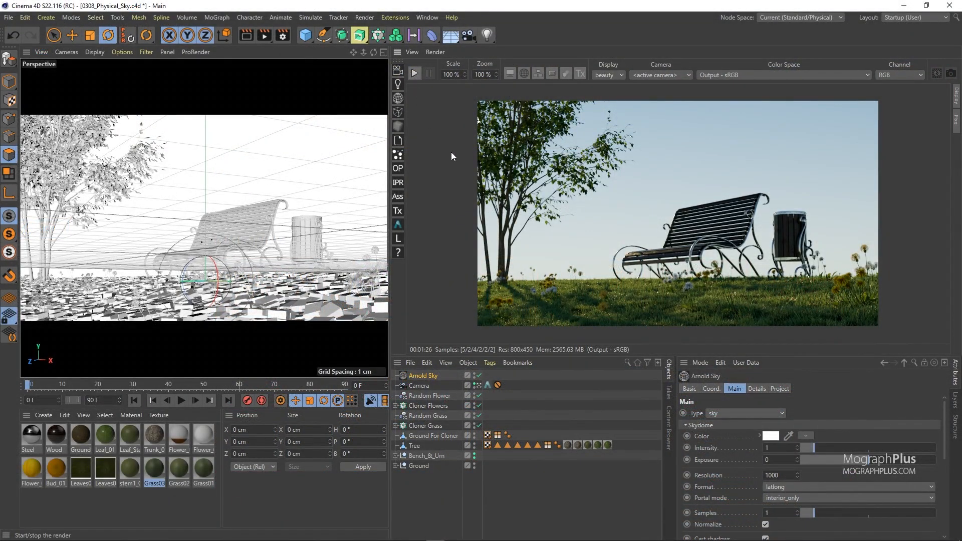
Step: Start the IPR live render and set the Arnold Sky's type to physical_sky
click(414, 73)
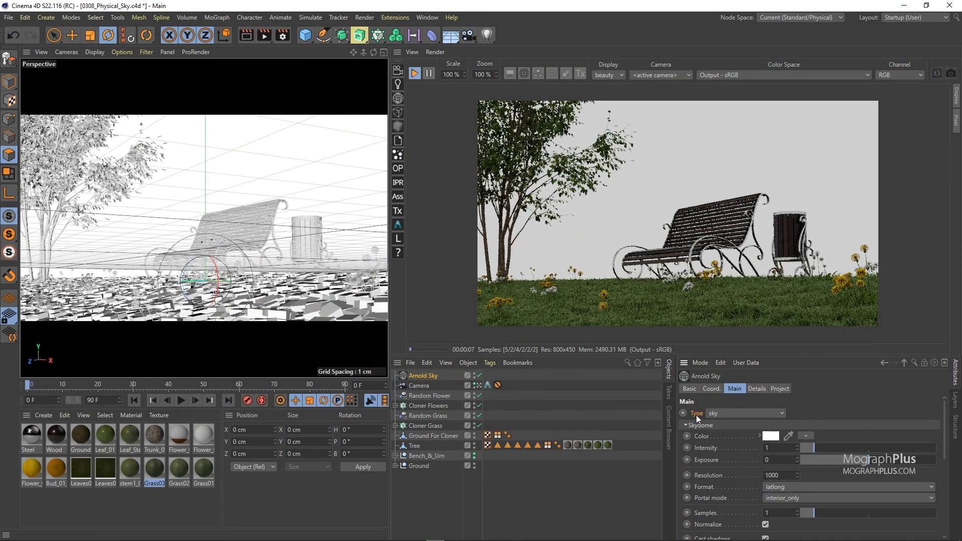
click(744, 412)
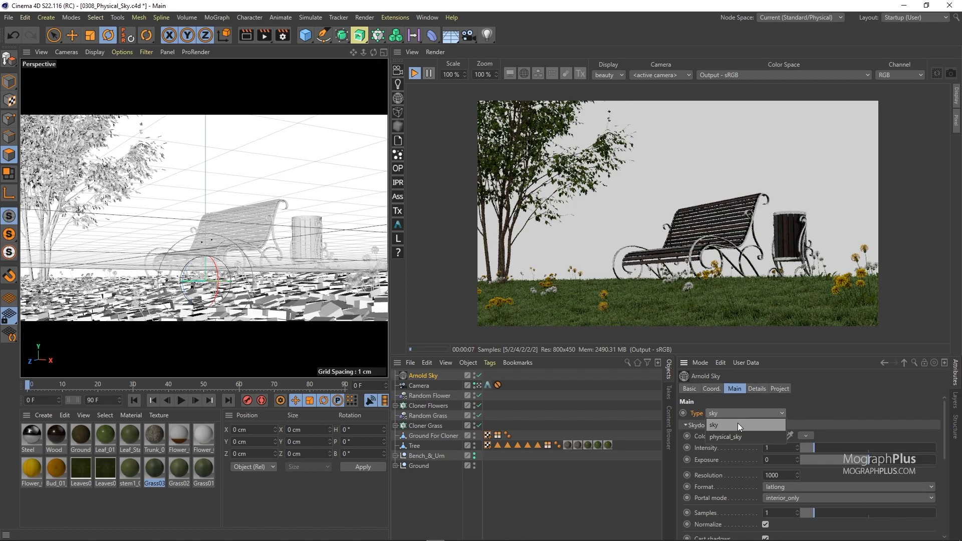
mouse_move(763, 430)
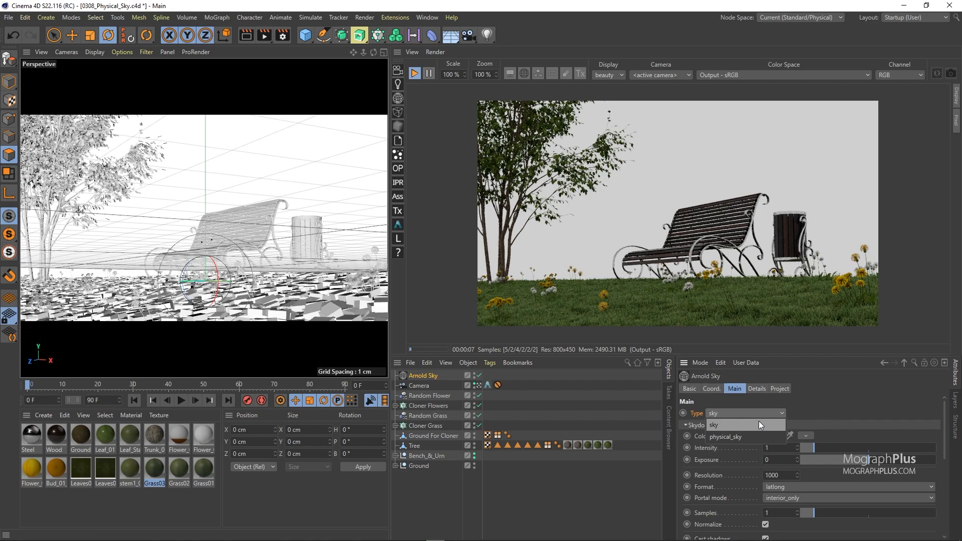
click(714, 425)
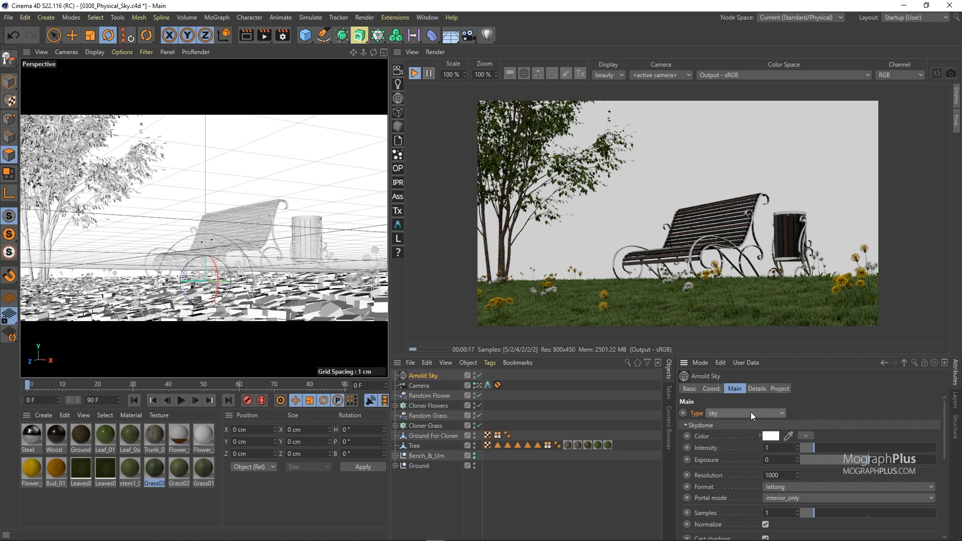
click(744, 413)
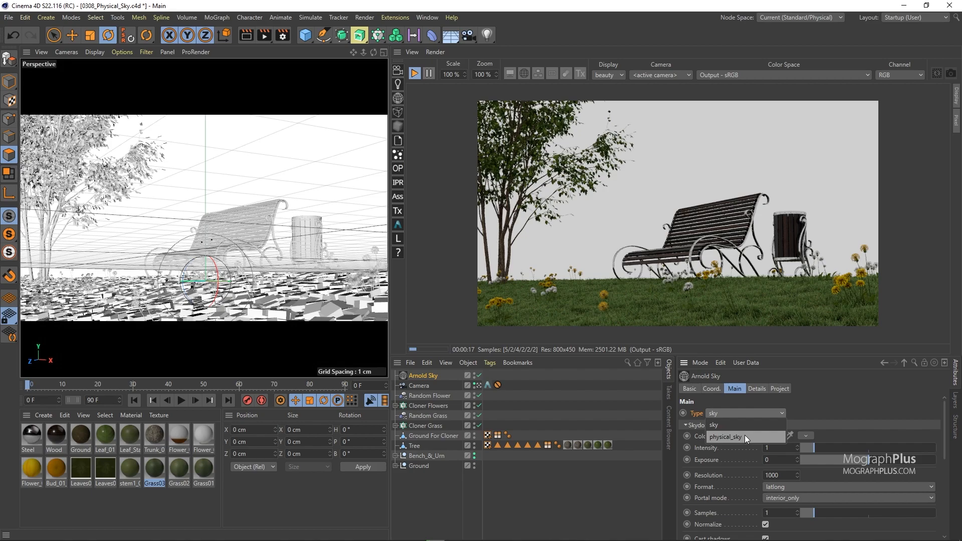
click(730, 436)
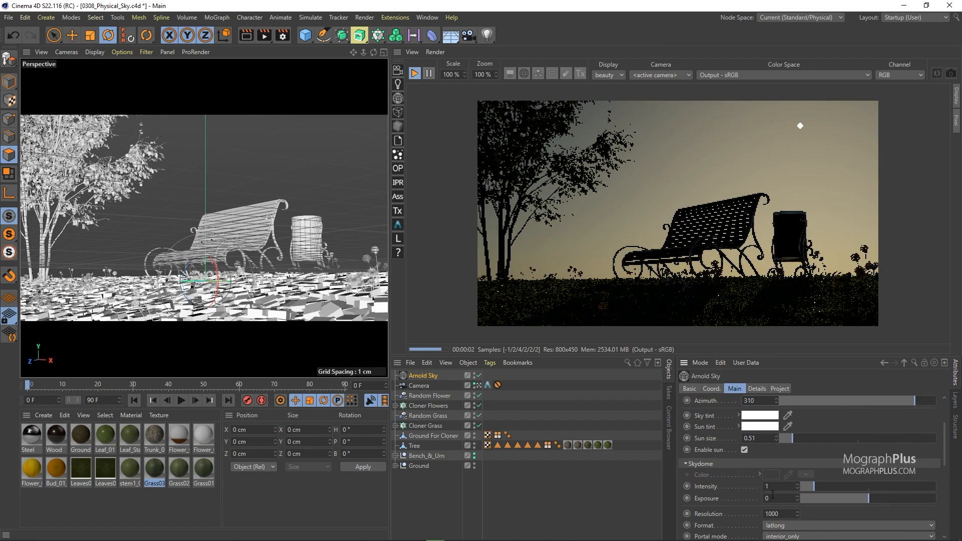
Step: Edit the physical sky's sun position fields so the sun sits low behind the bench
text(3)
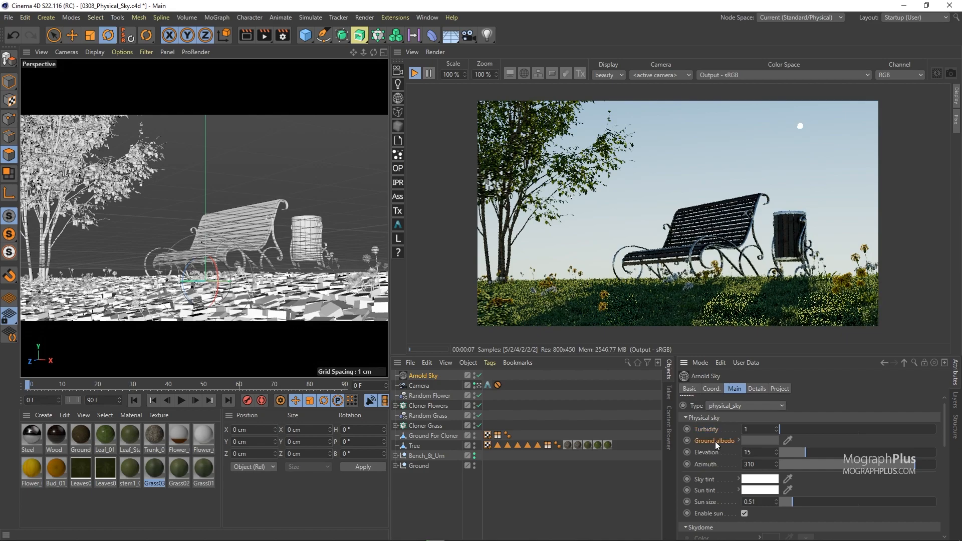
Step: Preview black then white ground albedo on the physical sky, then reset it to default
click(418, 385)
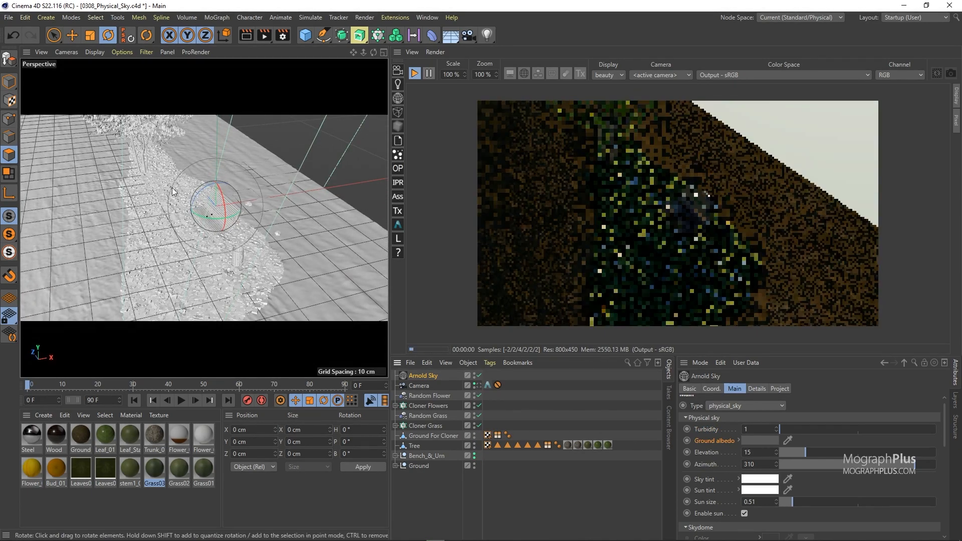
drag(202, 197, 197, 202)
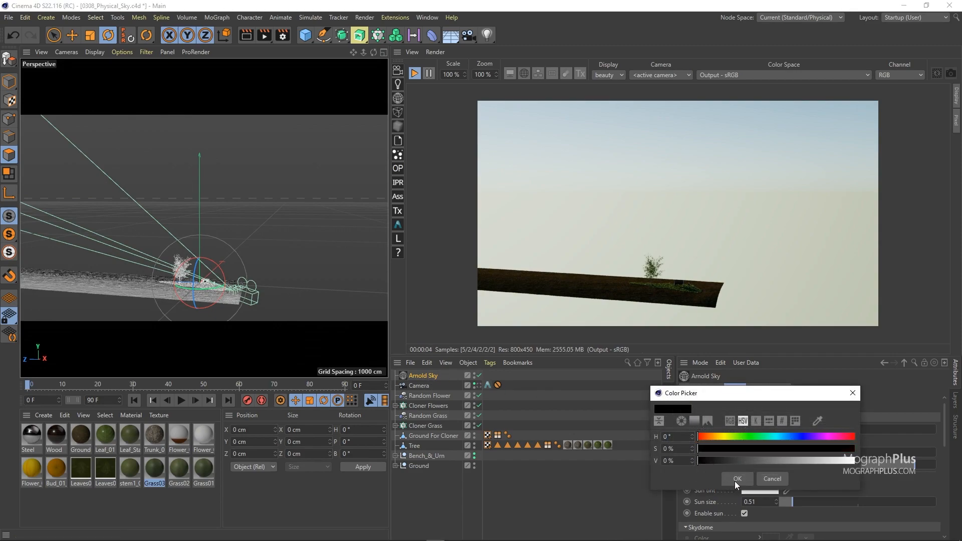
click(736, 479)
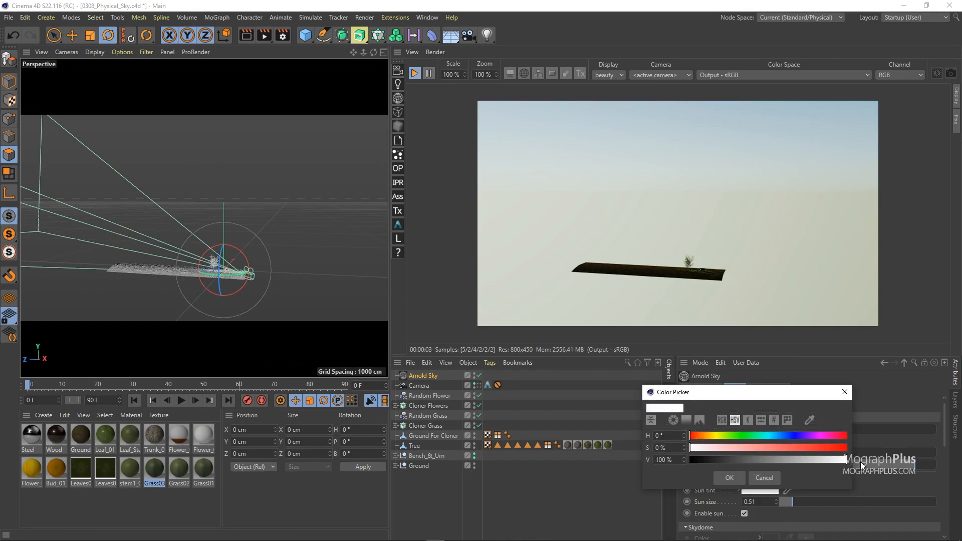
click(764, 477)
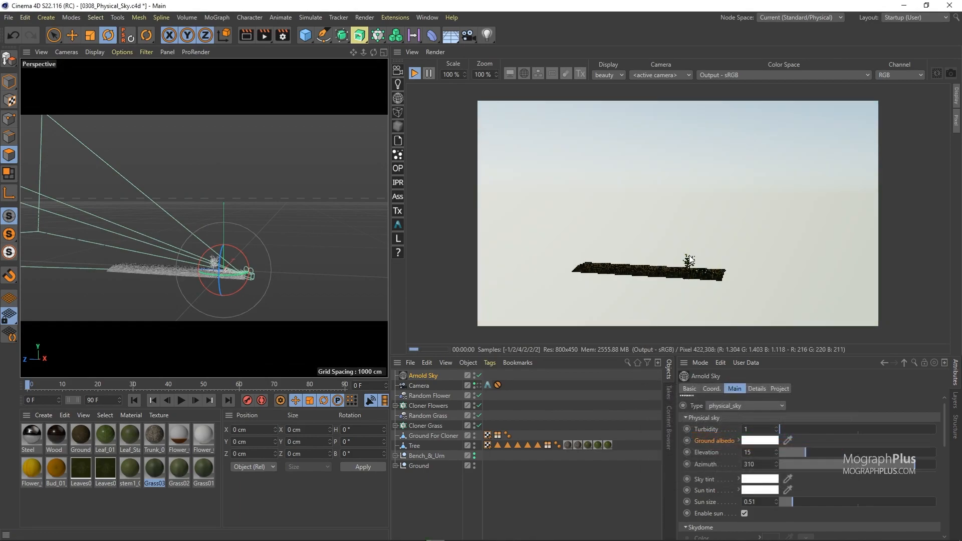
right_click(740, 429)
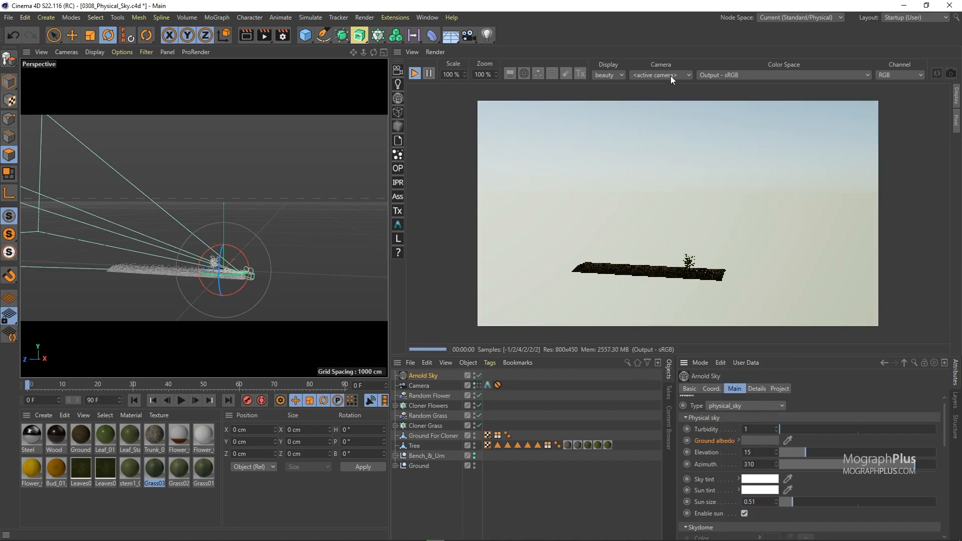
Step: Render through the scene camera and try sun elevations 10 and 90
click(661, 75)
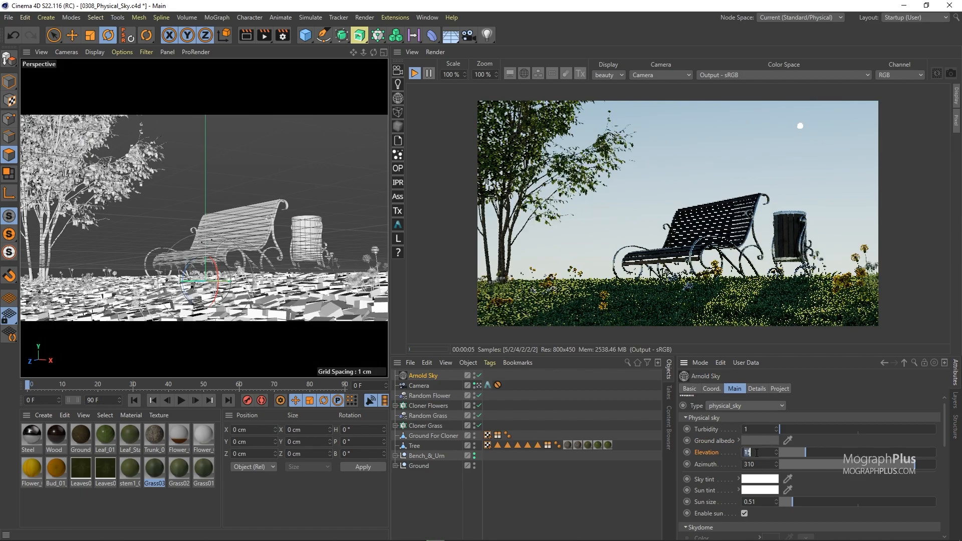
text(10)
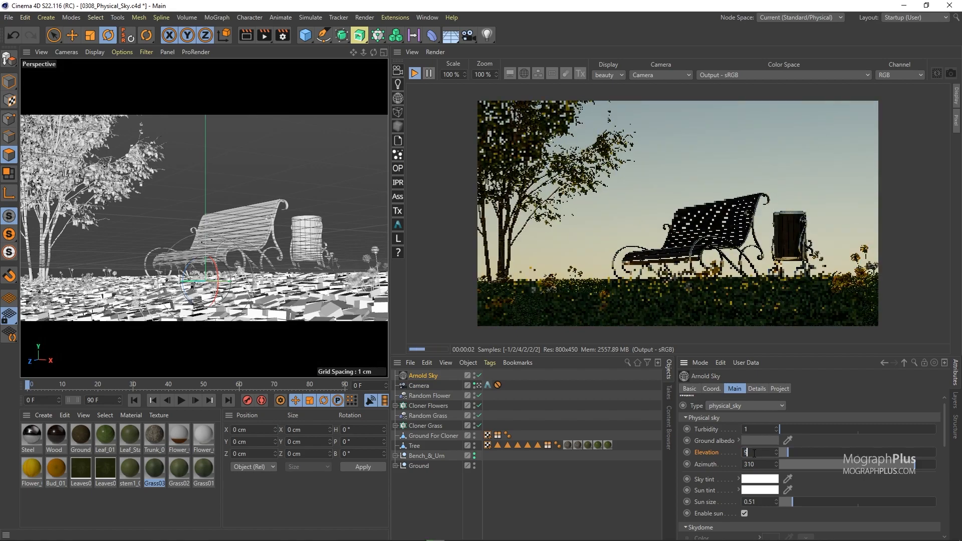
text(90)
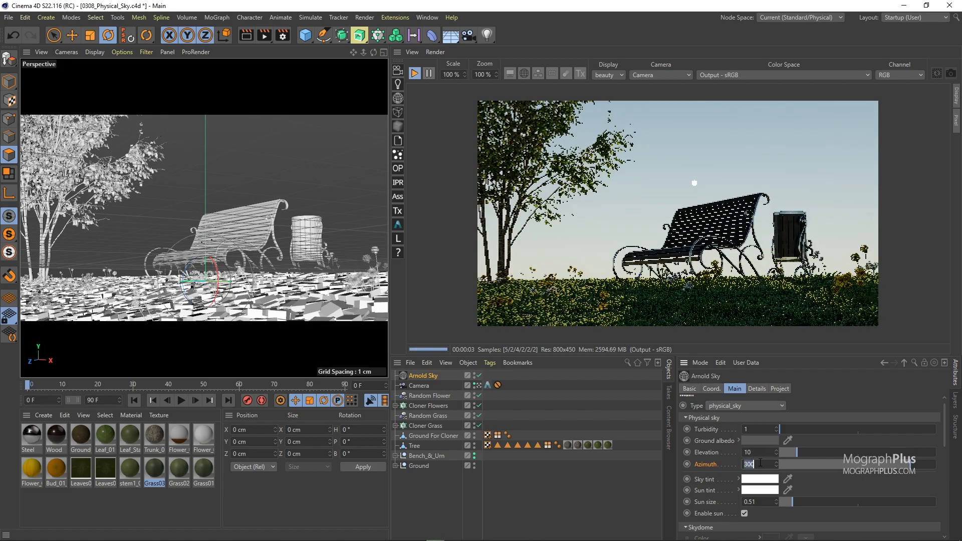
Step: Try sun azimuth values 295 and 150, settling on 310
text(295)
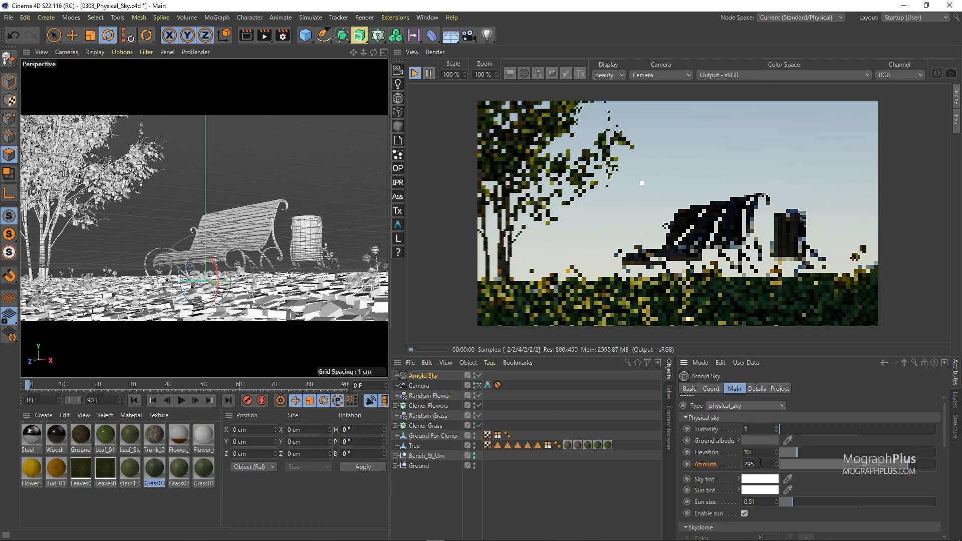
text(150)
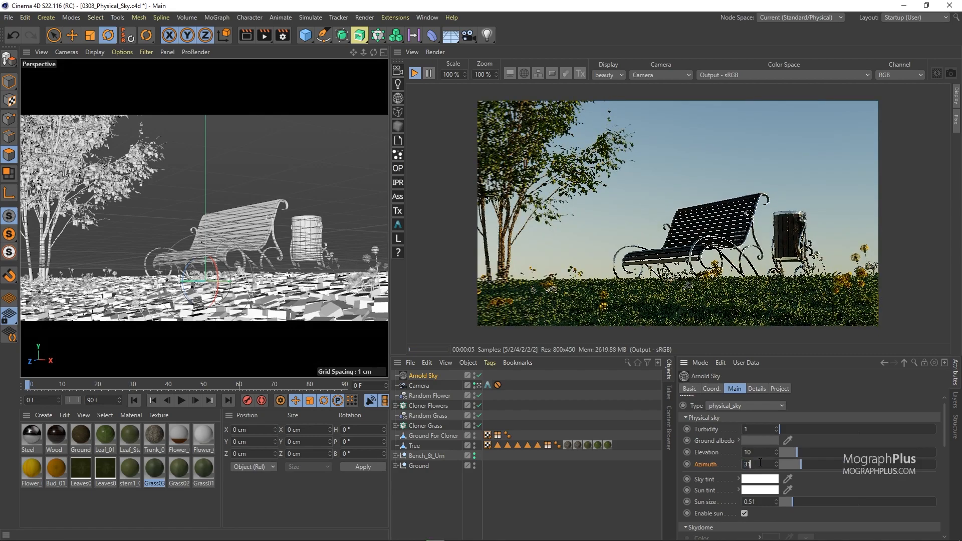
text(310)
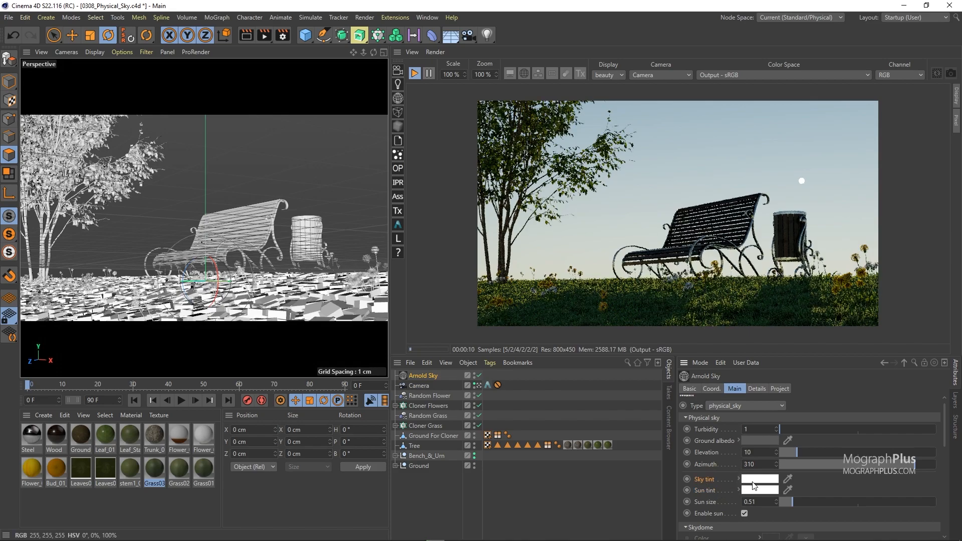
Step: Pick a purple colour for the sky tint and confirm it
click(759, 479)
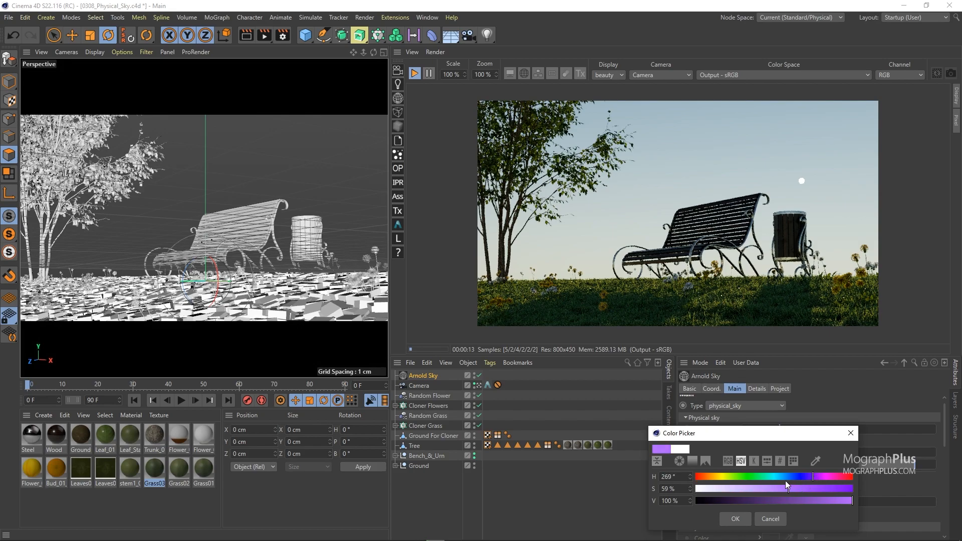
click(734, 518)
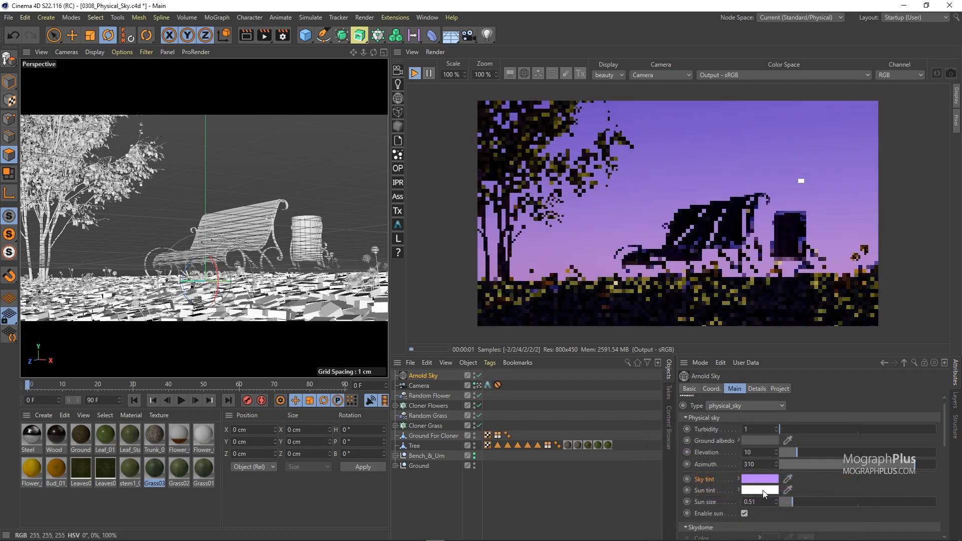
click(760, 490)
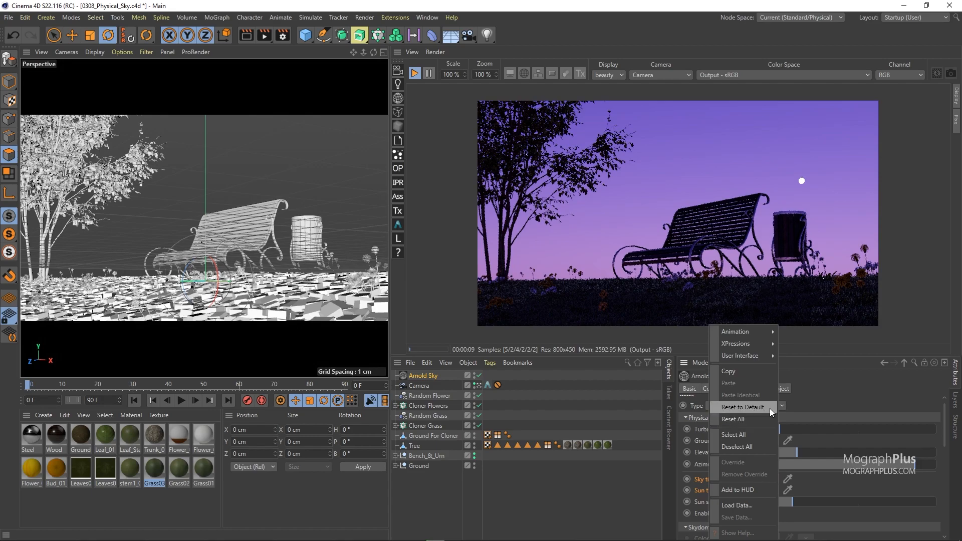
Step: Reset the sky tint parameter to its default white
click(743, 407)
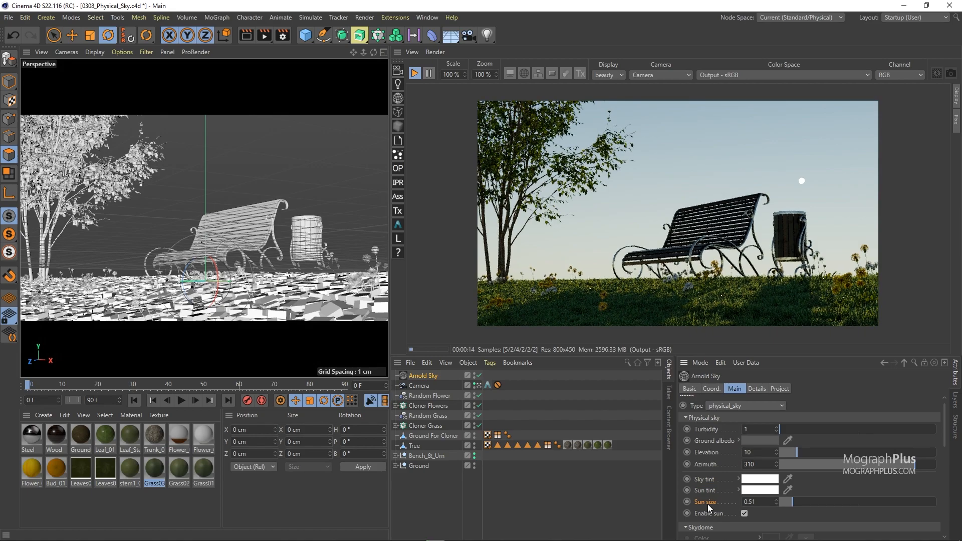
mouse_move(692, 309)
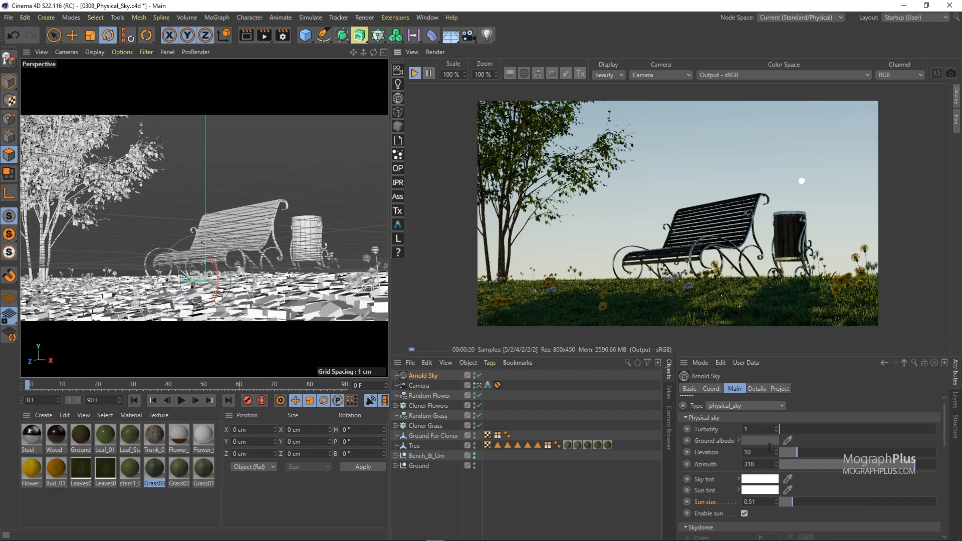
Step: Set the physical sky's sun size to 5
triple_click(759, 501)
text(5)
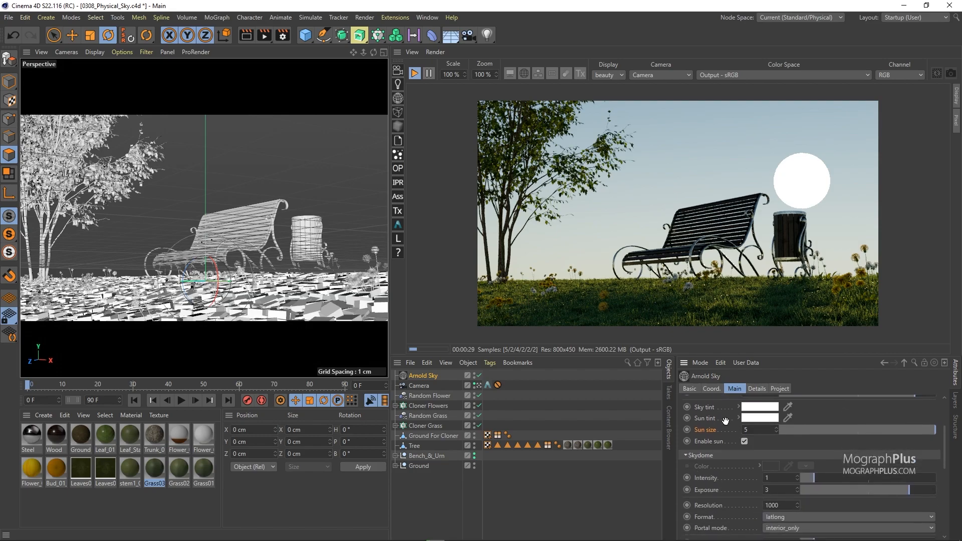
click(744, 442)
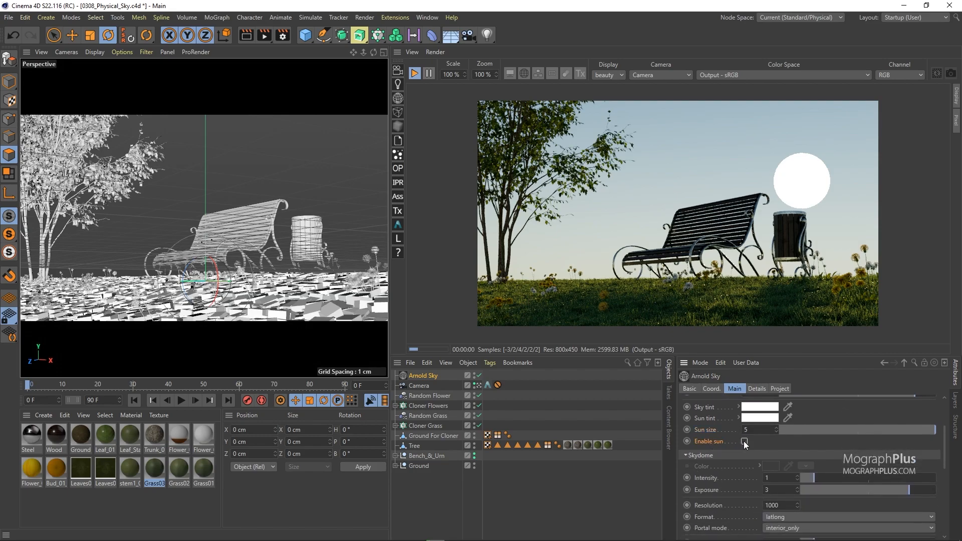
click(745, 442)
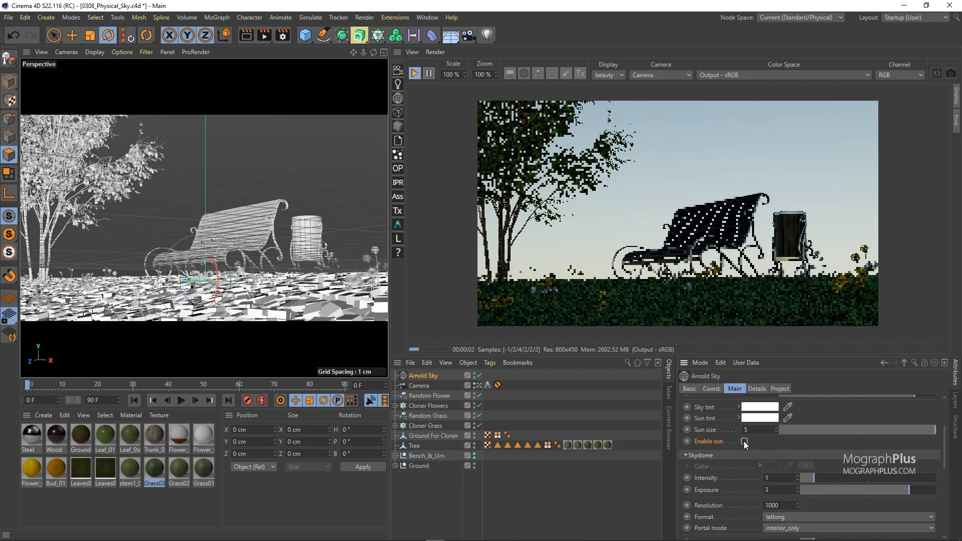
click(743, 442)
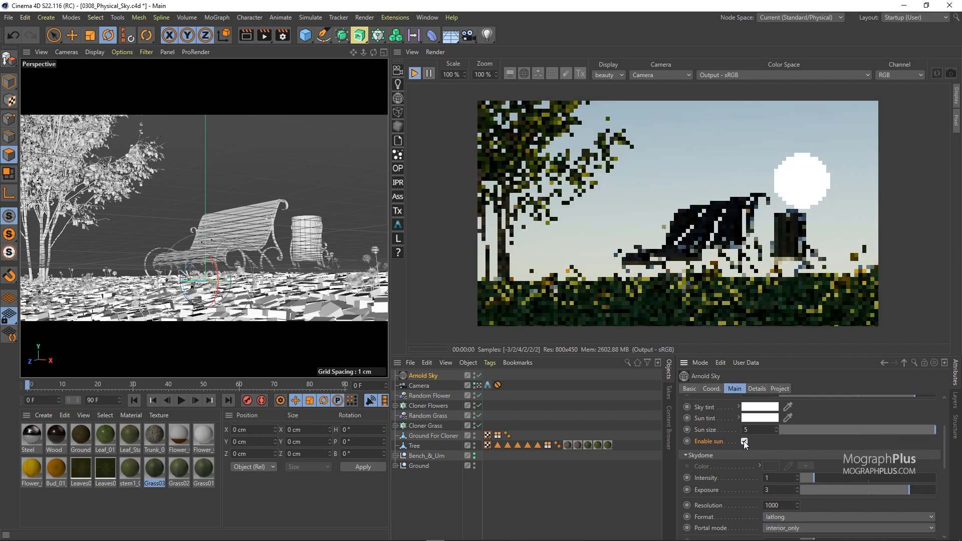
click(744, 441)
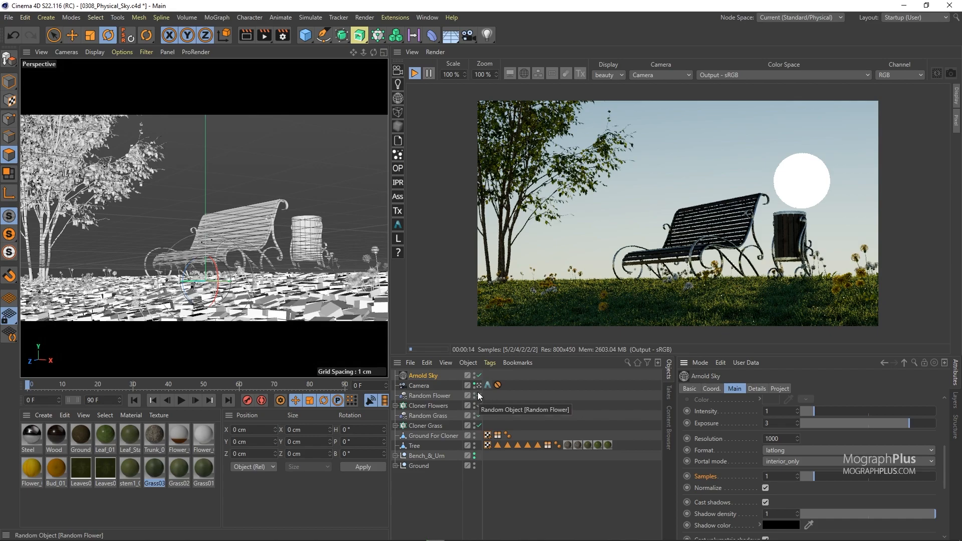
Step: Duplicate the Arnold Sky, disable the original in renders, and set the copy's sun size to 0.51
click(422, 376)
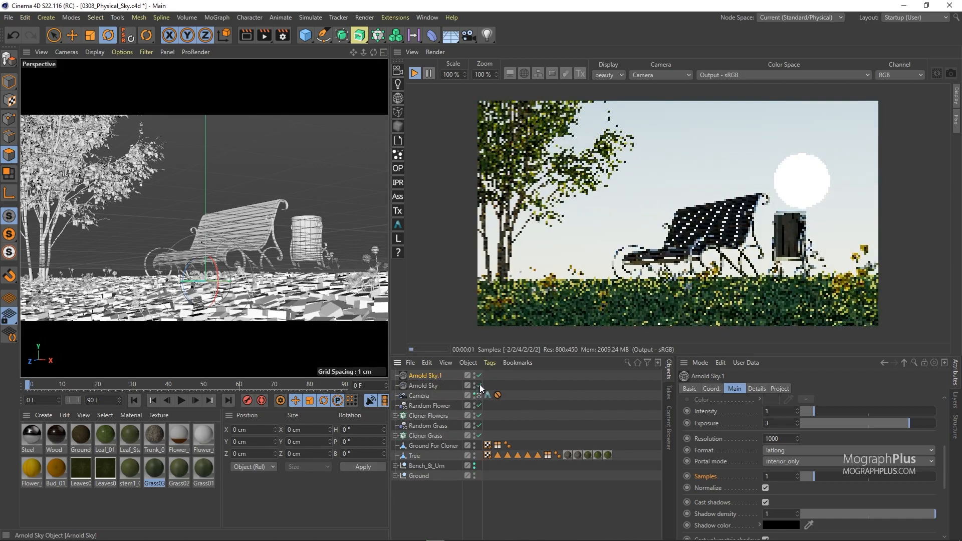
click(424, 385)
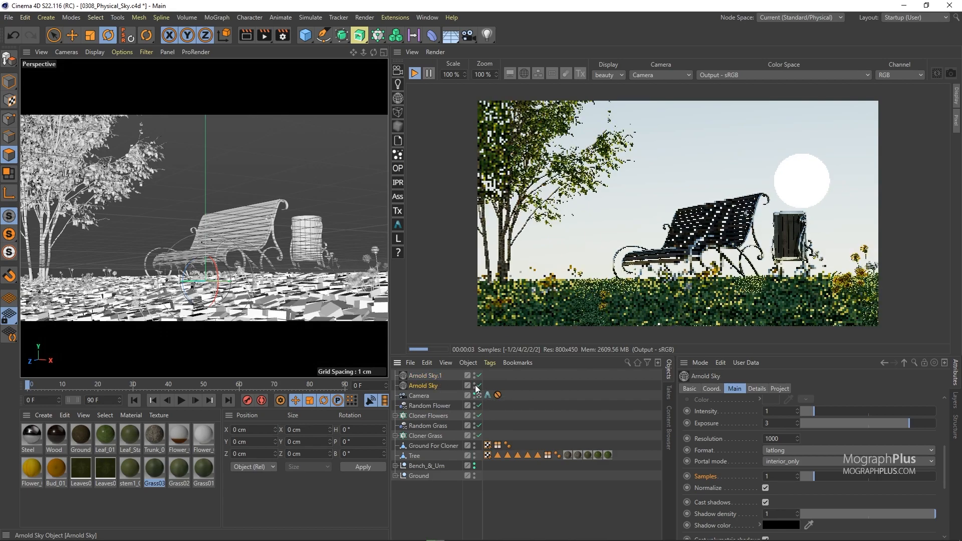
mouse_move(480, 389)
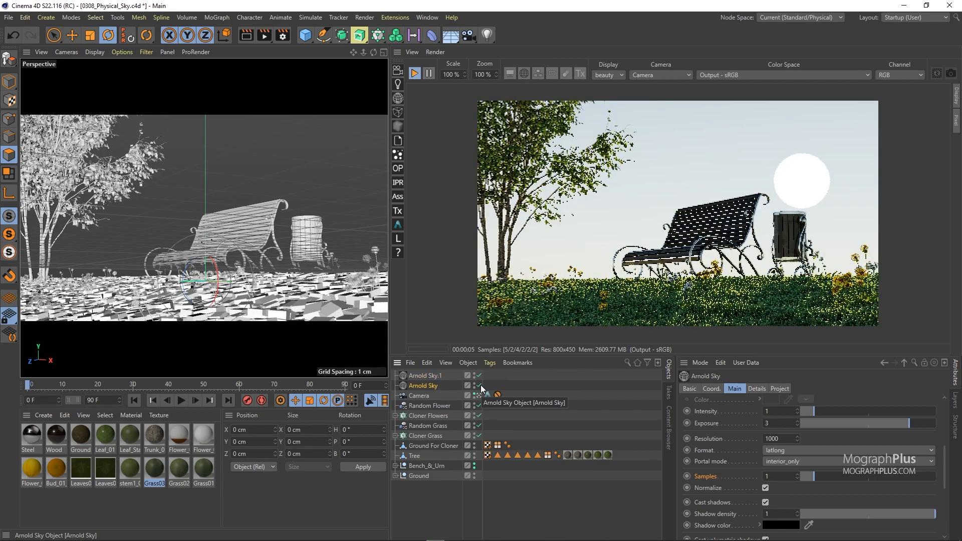
click(424, 376)
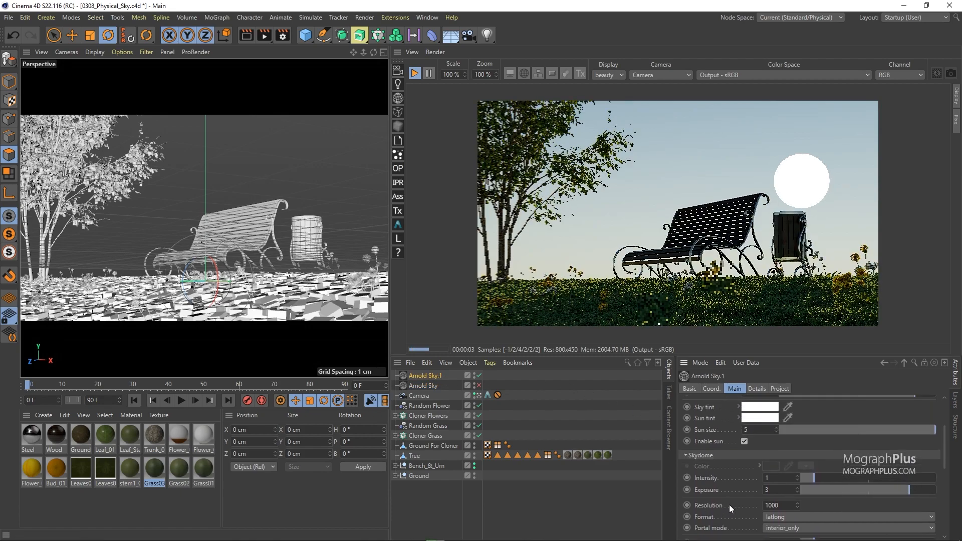
triple_click(769, 430)
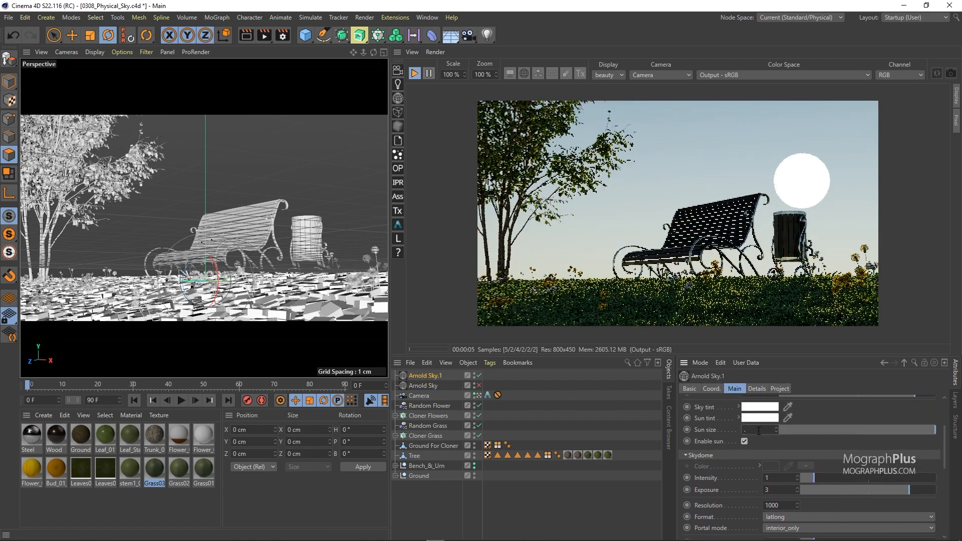
click(760, 430)
text(0.51)
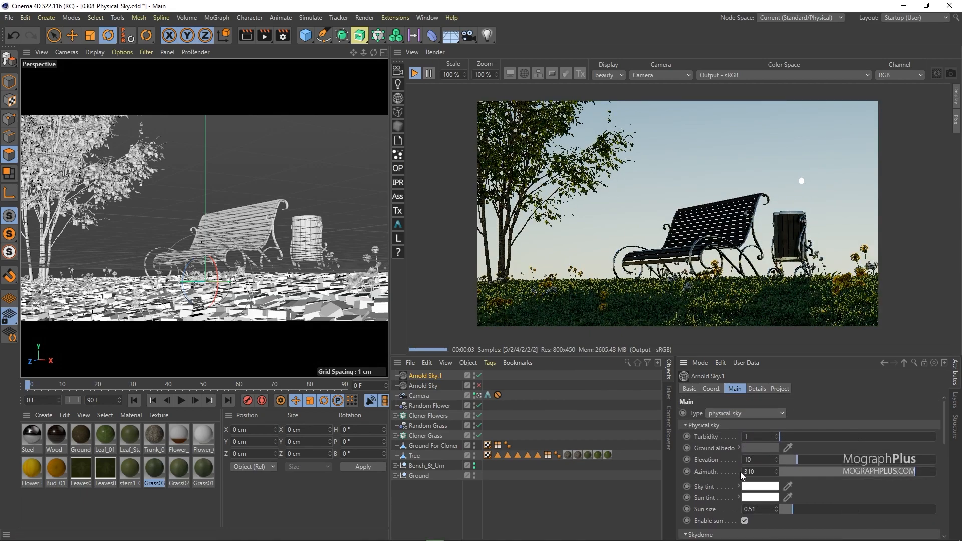
Step: Set Arnold Sky.1's sun Azimuth to 280, pushing the sun out of frame with long shadows
triple_click(759, 472)
text(280)
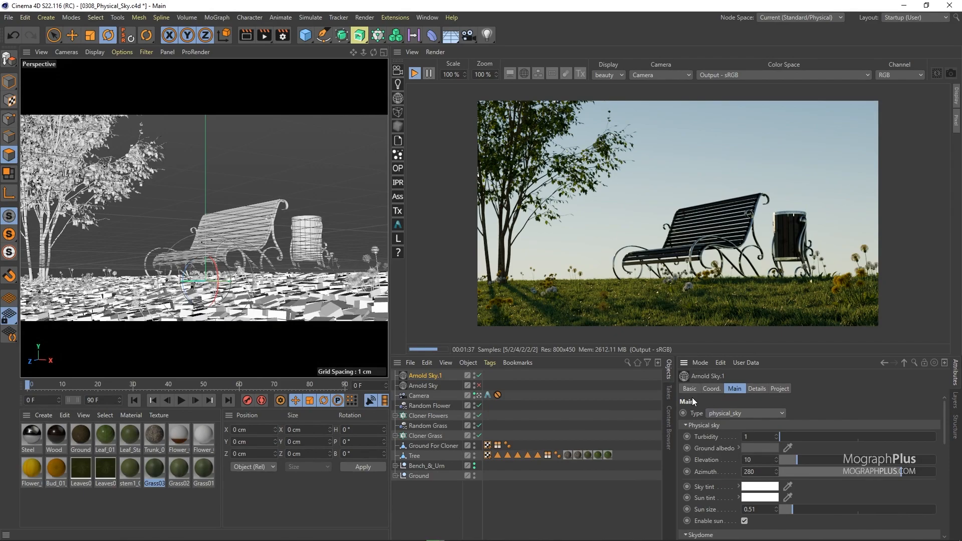
mouse_move(690, 284)
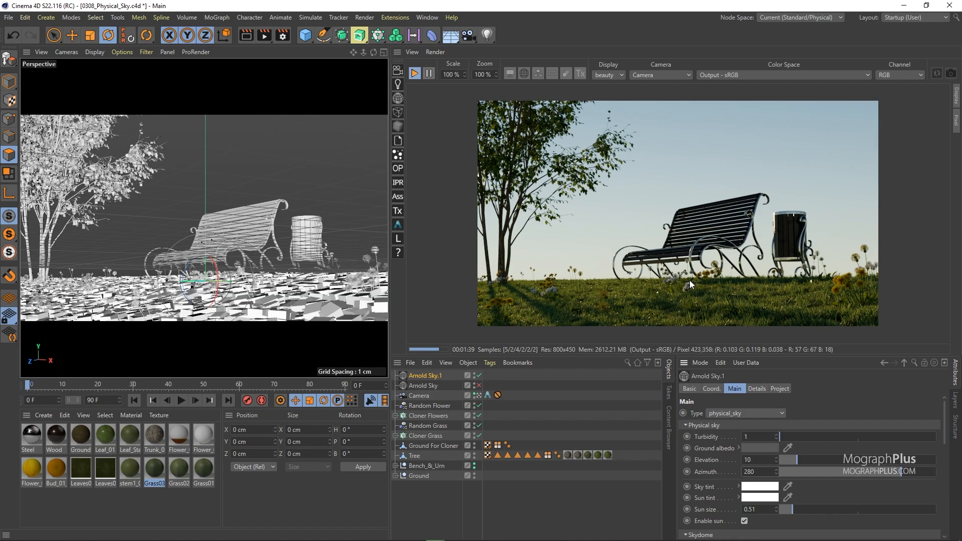
mouse_move(433, 214)
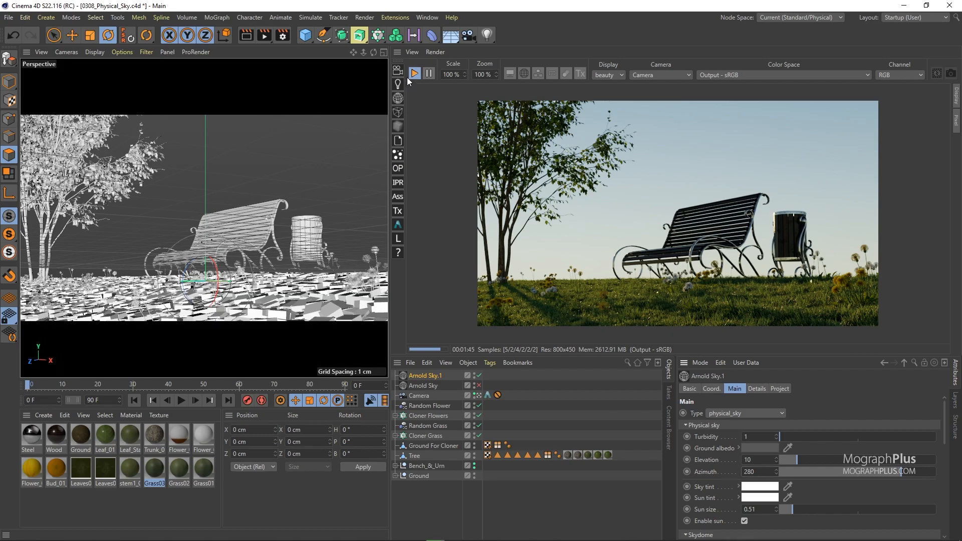
mouse_move(9, 154)
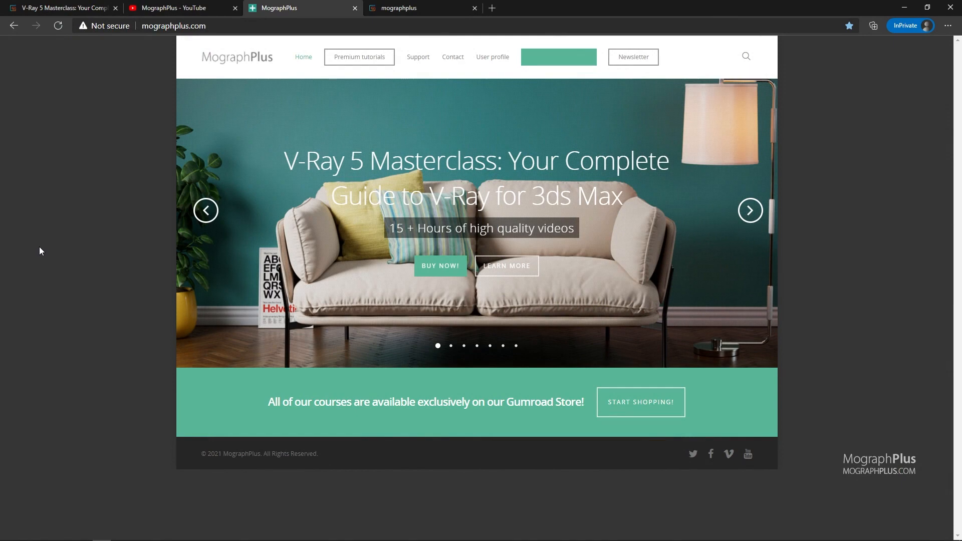
mouse_move(742, 253)
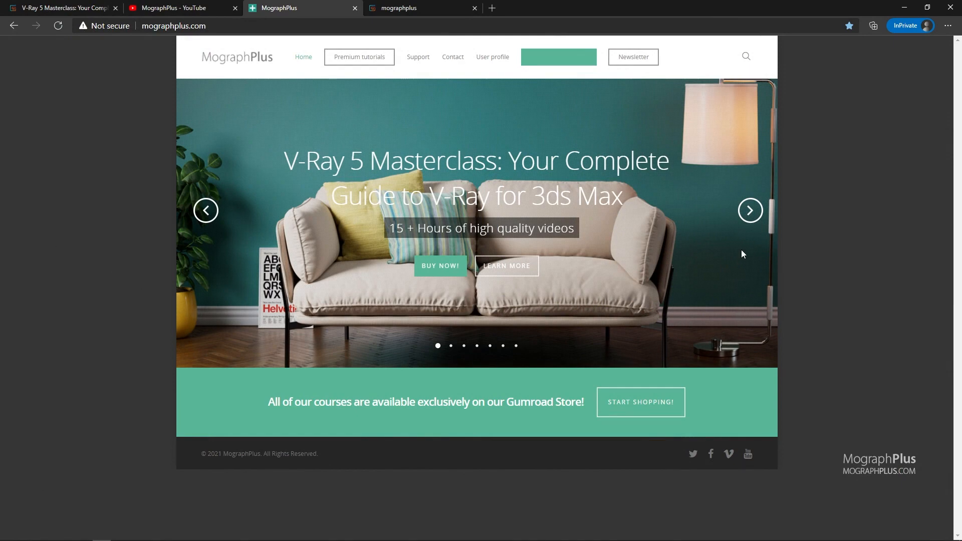
Step: Go from the mographplus homepage slider to the Gumroad store and browse the course grid
click(749, 211)
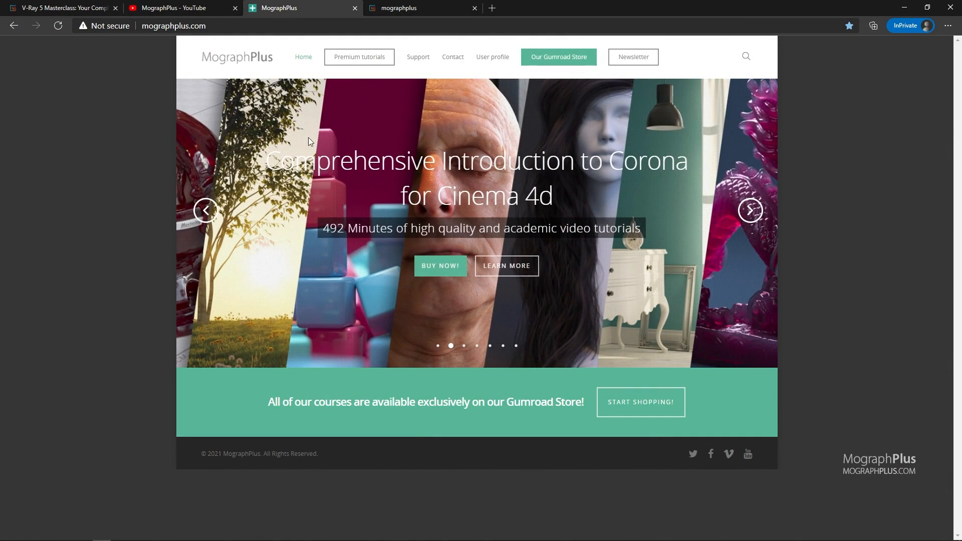
click(212, 211)
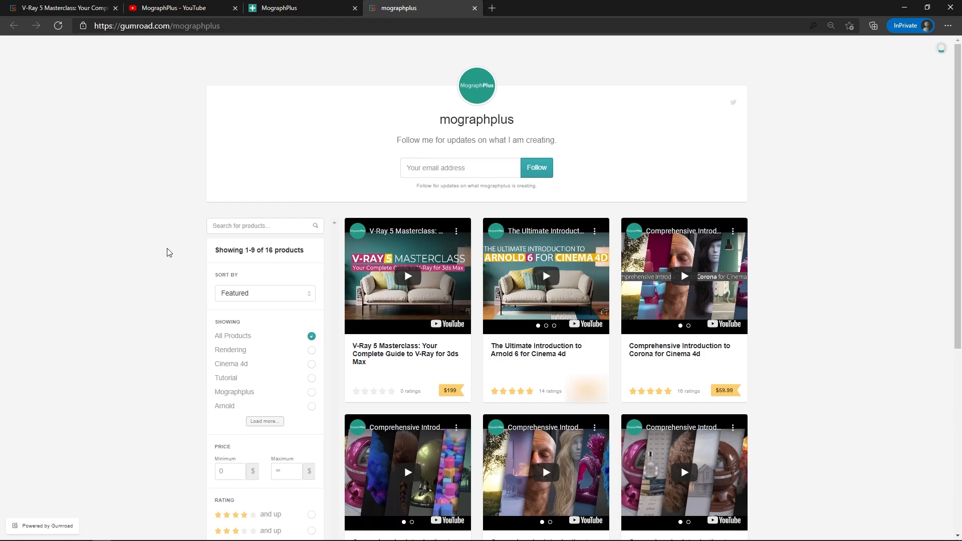
scroll(down, 3)
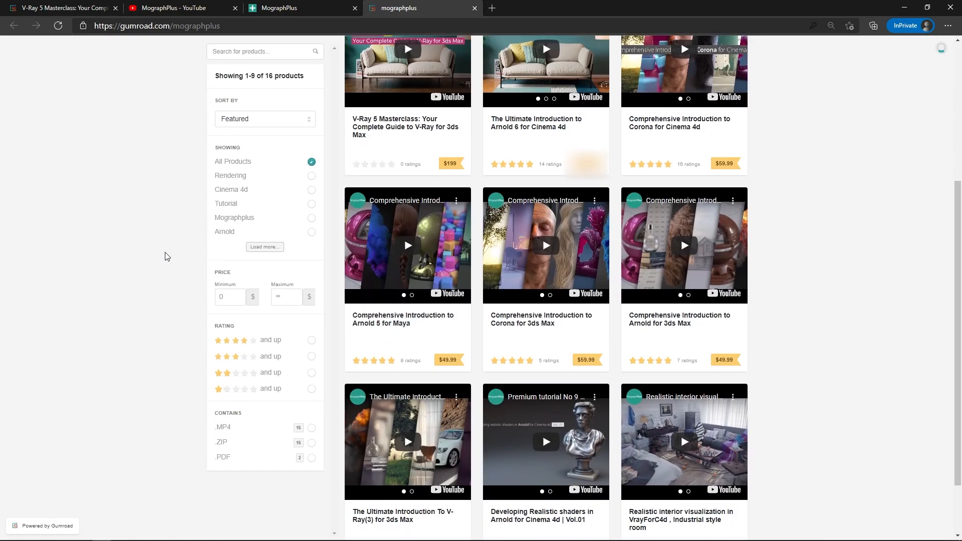